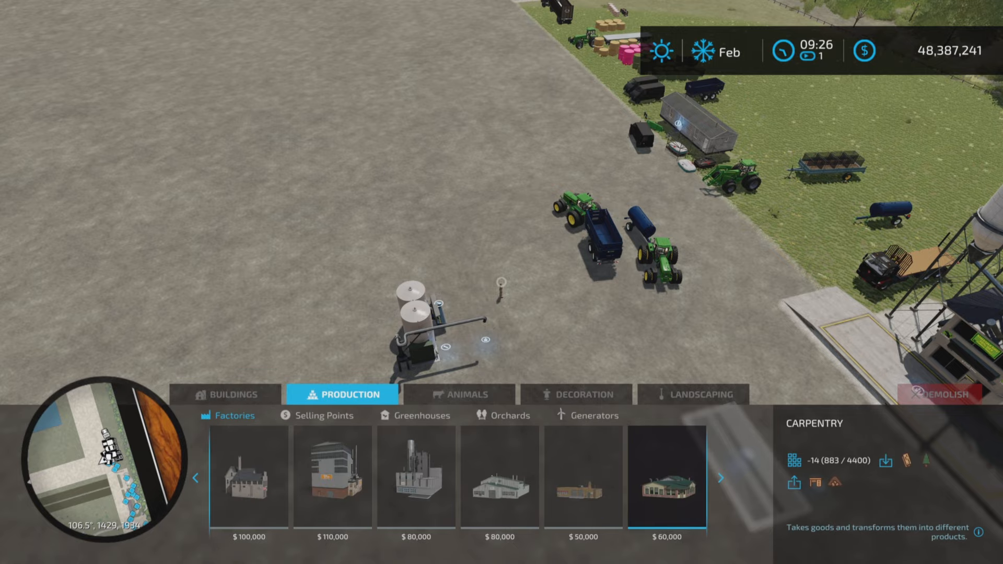
# Place the factory from Production > Factories on the gravel lot and reach General Settings.
pyautogui.click(721, 479)
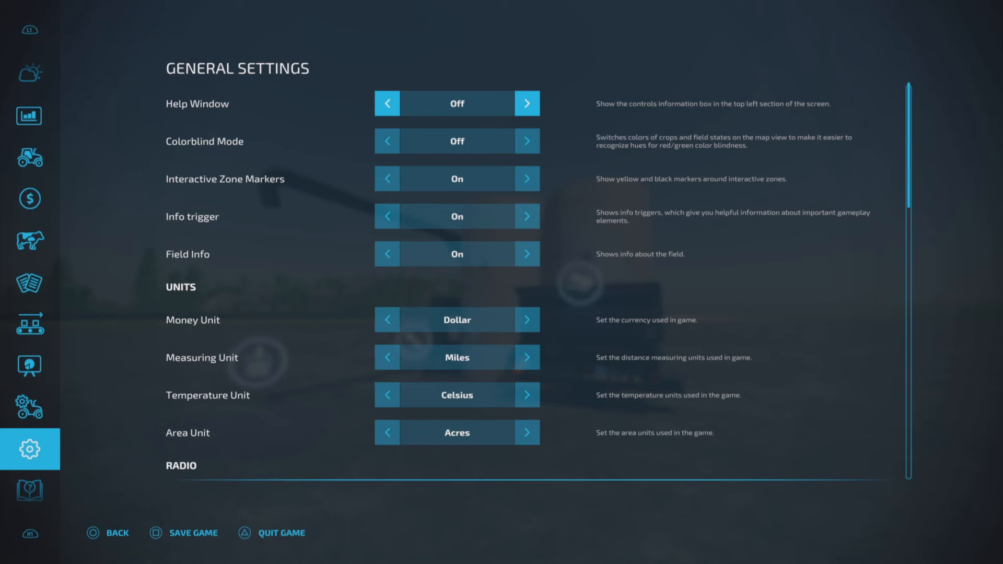
# Activate the Silage recipe under Fermenter 60000L in Production Chains and let silage fill to 59,999 l.
pyautogui.click(29, 324)
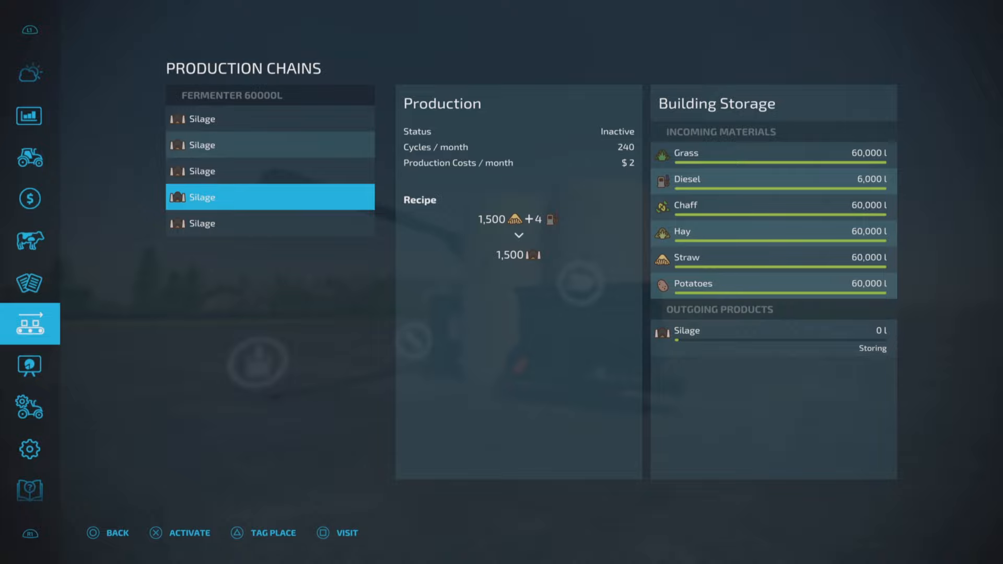
pyautogui.click(269, 224)
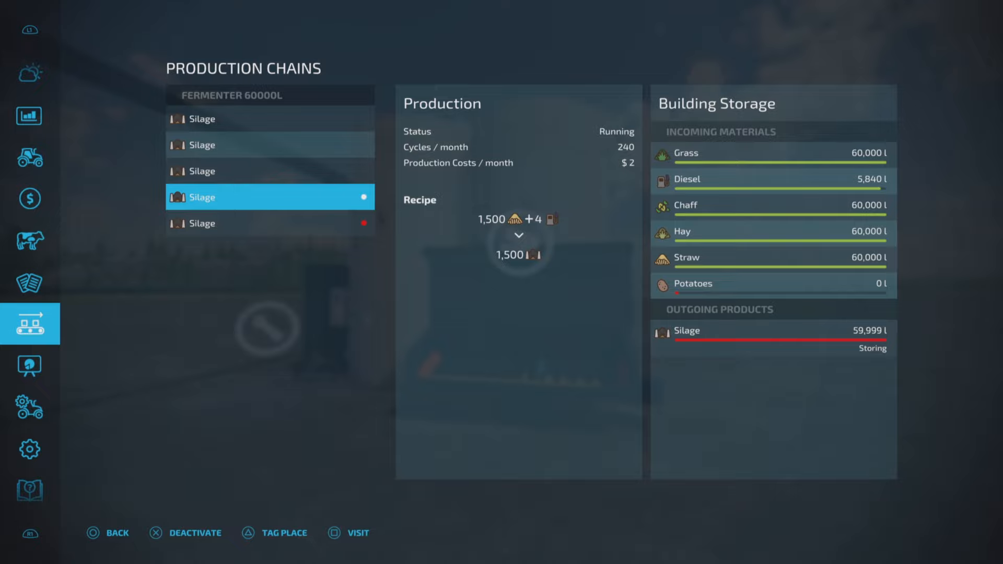
# Deactivate the silage recipe and change the Silage outgoing product's output mode to Selling.
pyautogui.click(269, 223)
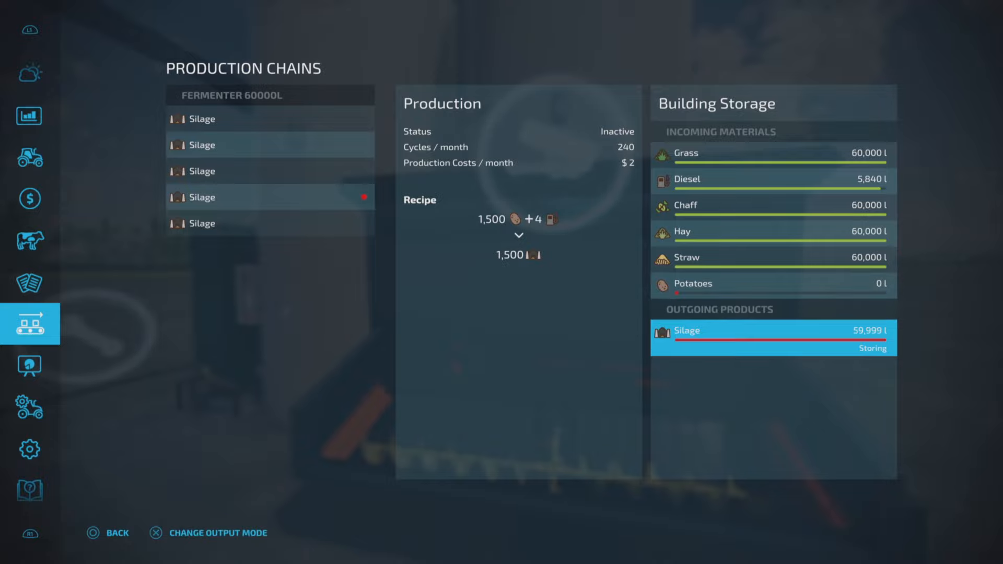
pyautogui.click(269, 197)
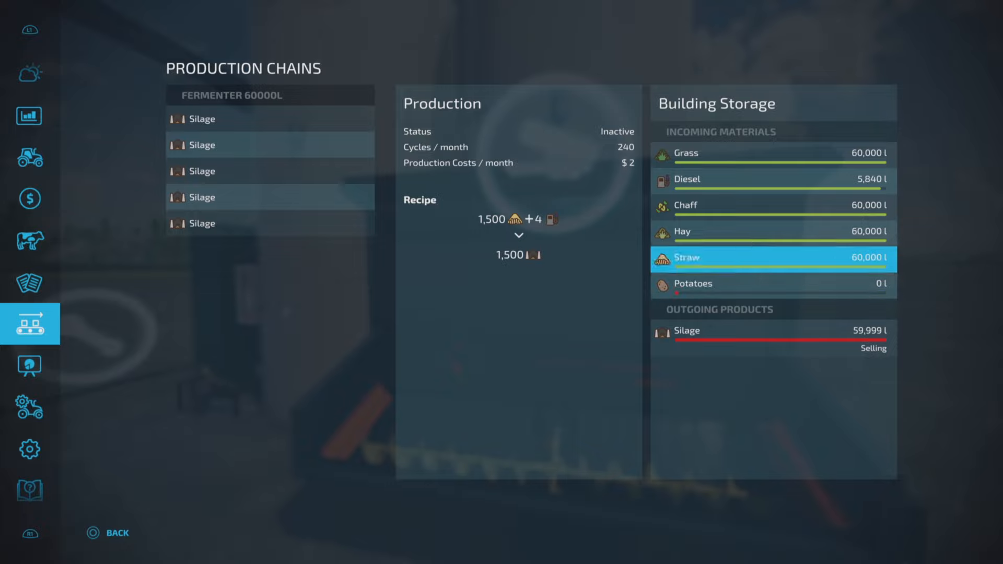
pyautogui.click(772, 283)
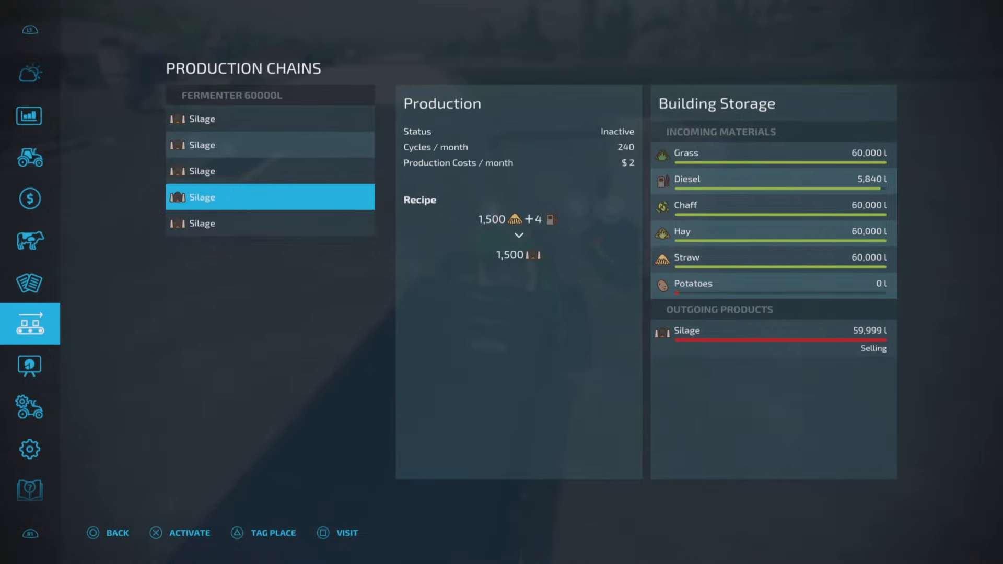
# Bring up the fermenter unload prompt and cycle the silo through Straw and Hay back to Chaff 60,000 l.
pyautogui.click(29, 449)
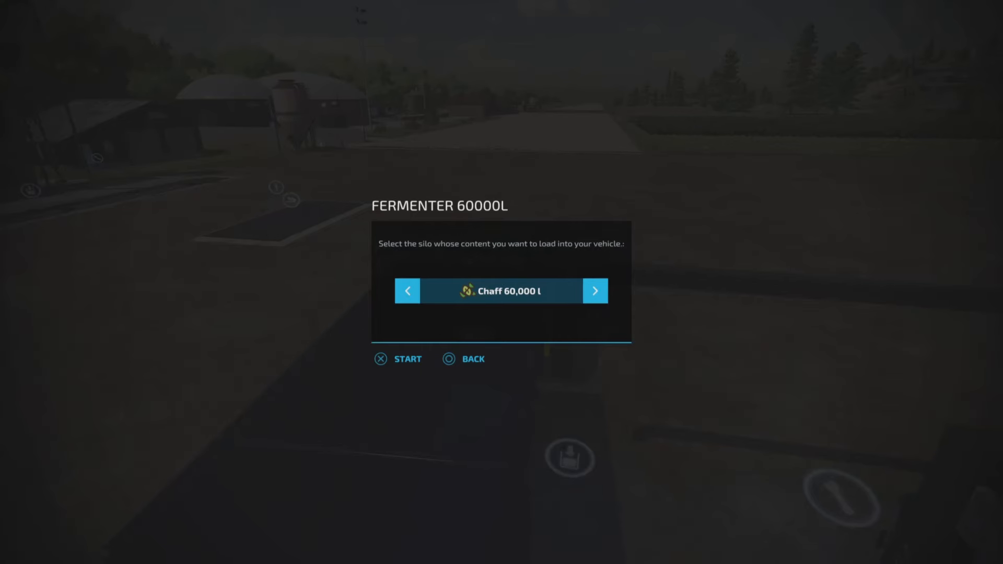
pyautogui.click(595, 290)
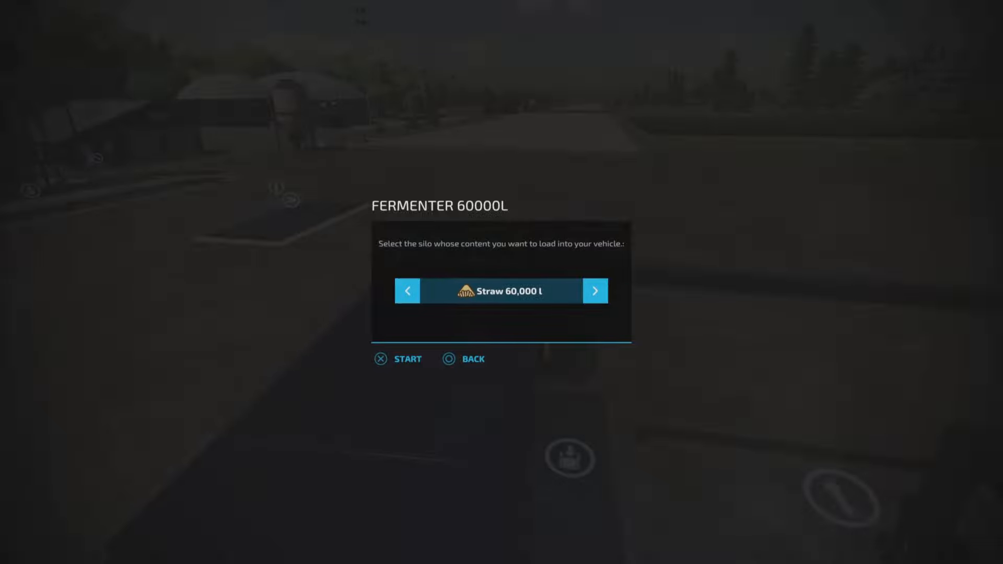
pyautogui.click(594, 292)
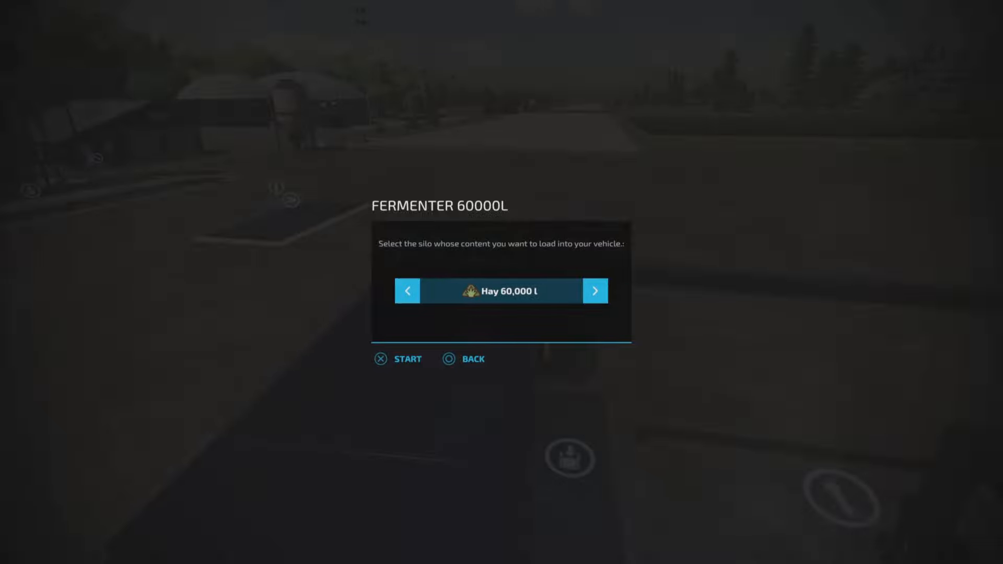
pyautogui.click(594, 291)
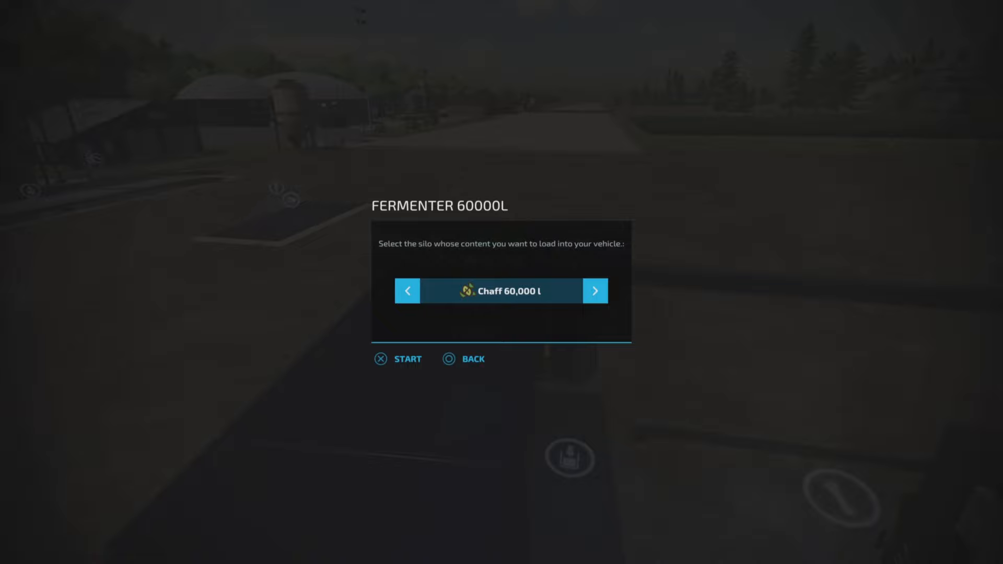